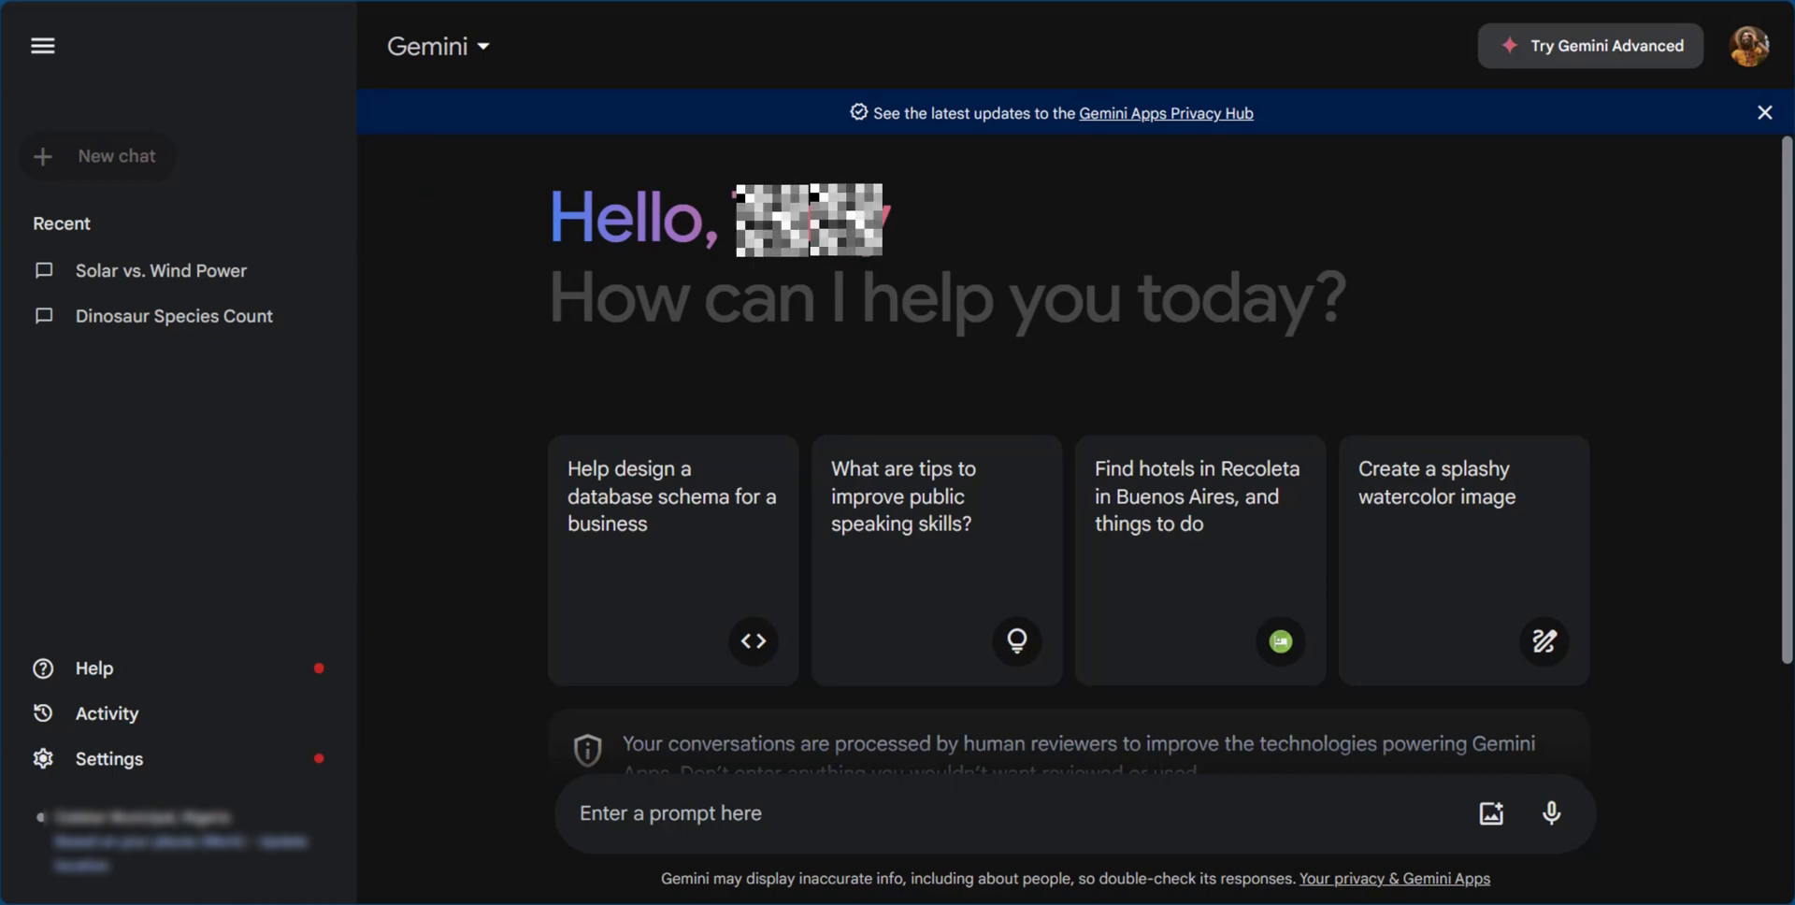
{"action": "mouse_move", "coordinate": [160, 270]}
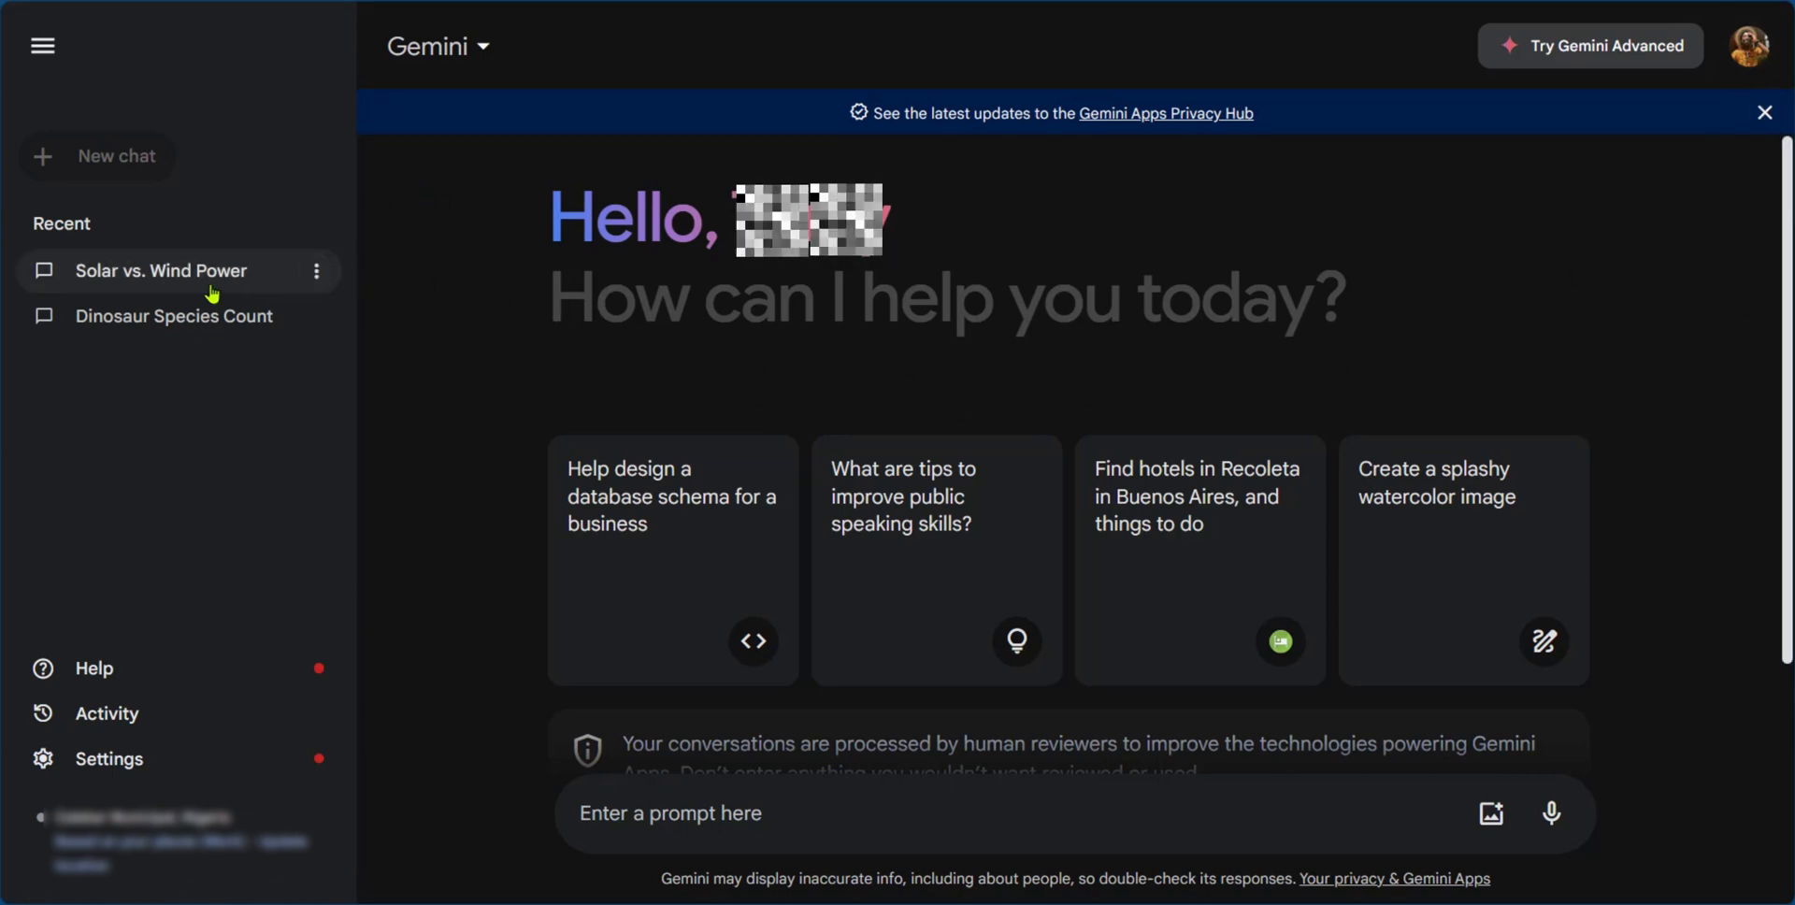
{"action": "mouse_move", "coordinate": [347, 430]}
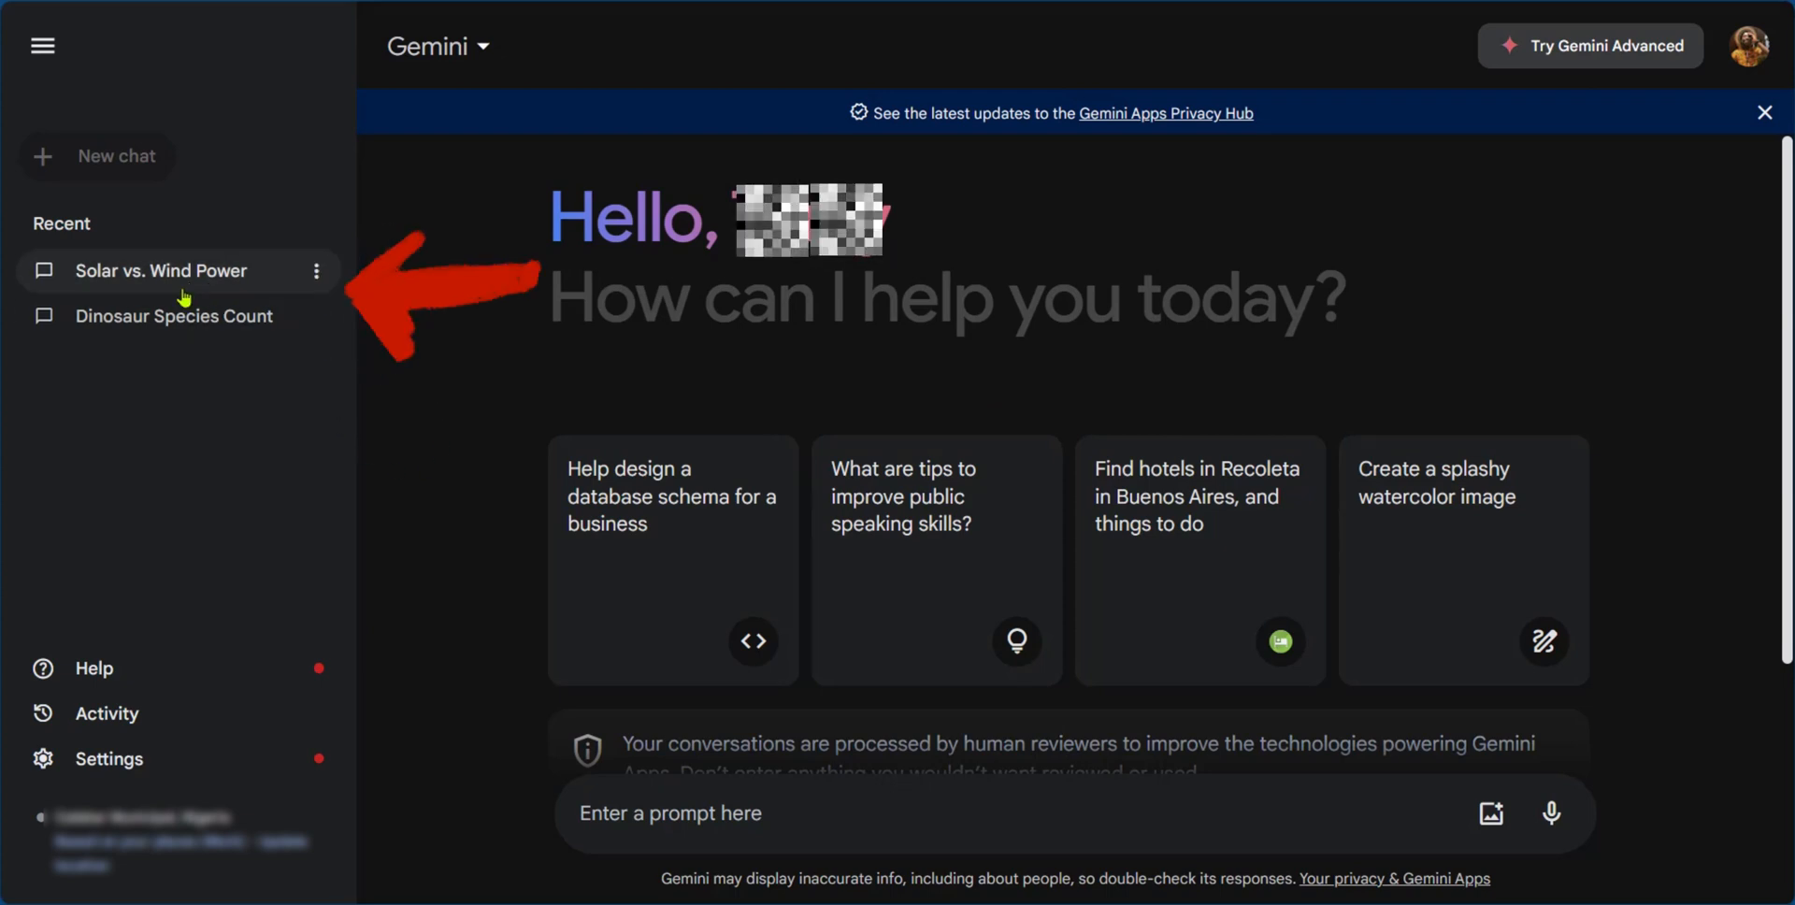
Open the Solar vs. Wind Power chat from Recent and show its response's Share & export options.
{"action": "left_click", "coordinate": [162, 270]}
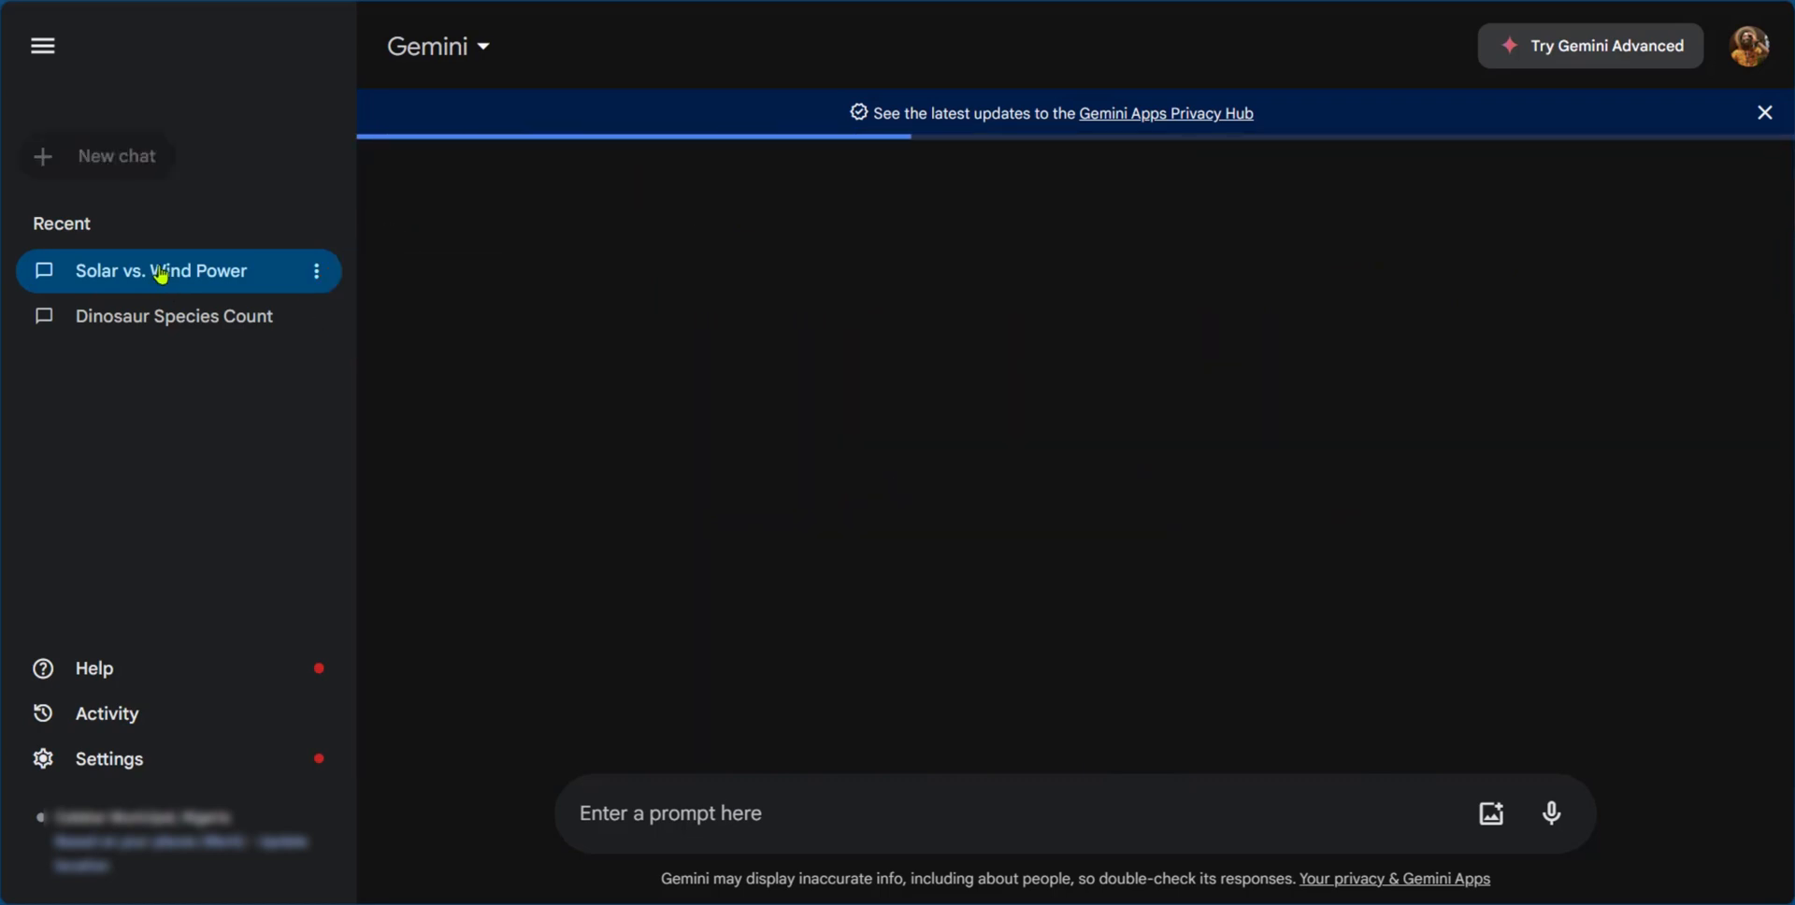
{"action": "left_click", "coordinate": [160, 272]}
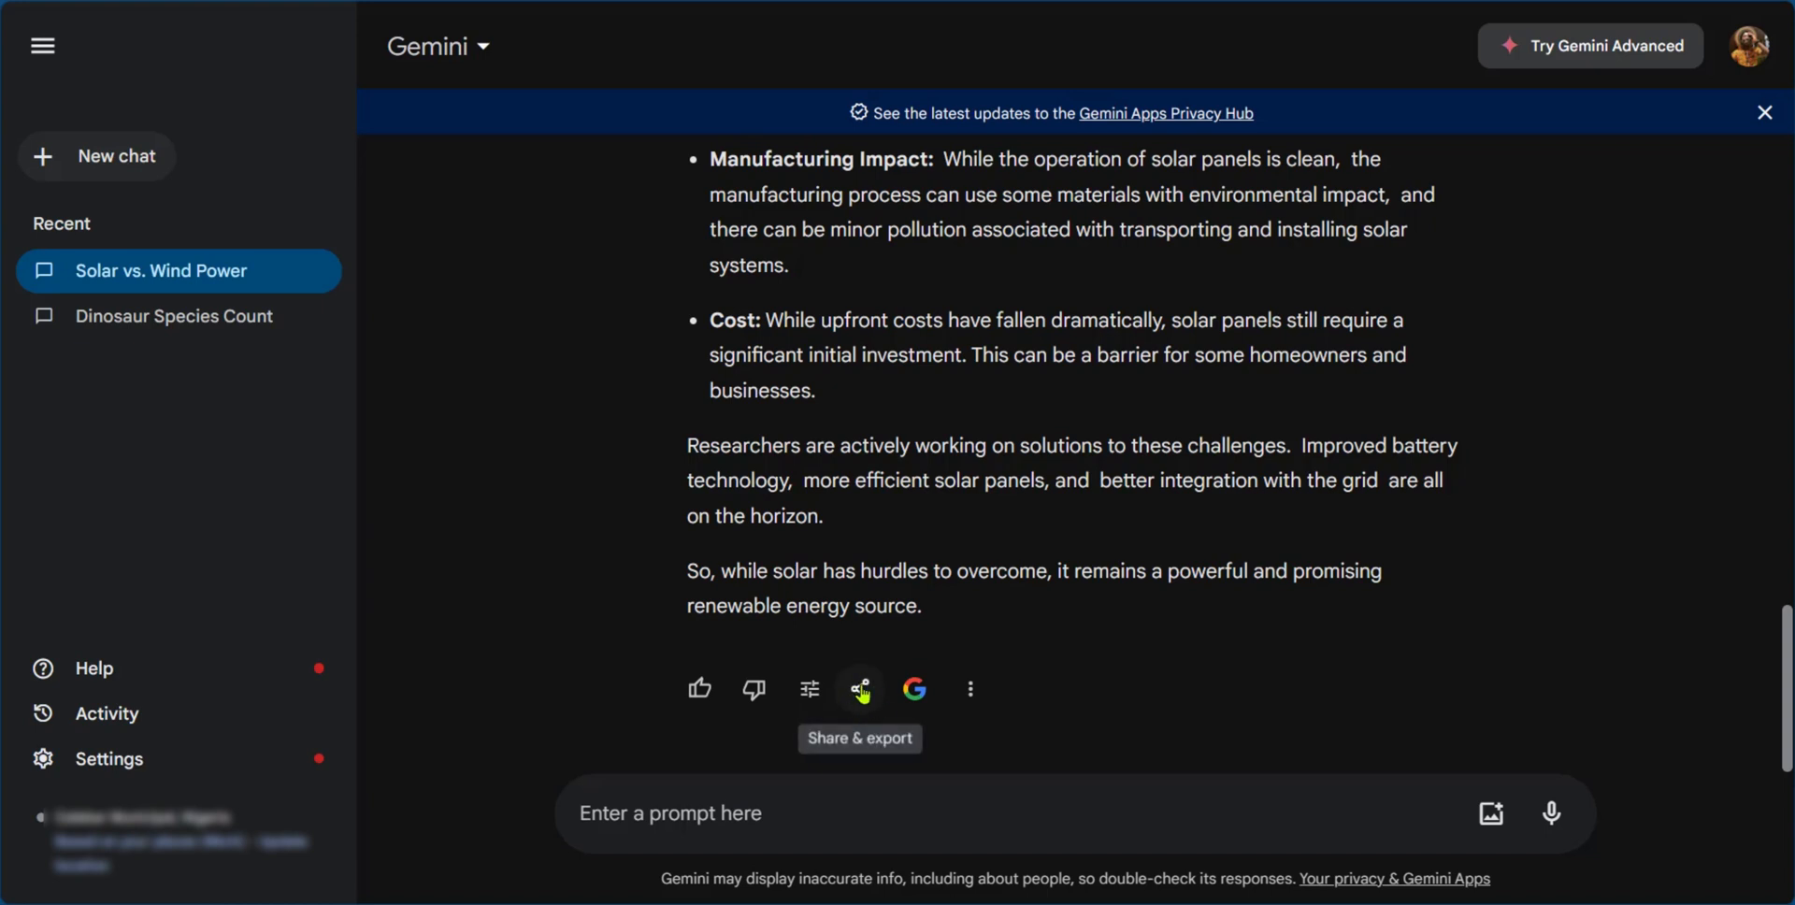
{"action": "left_click", "coordinate": [858, 689]}
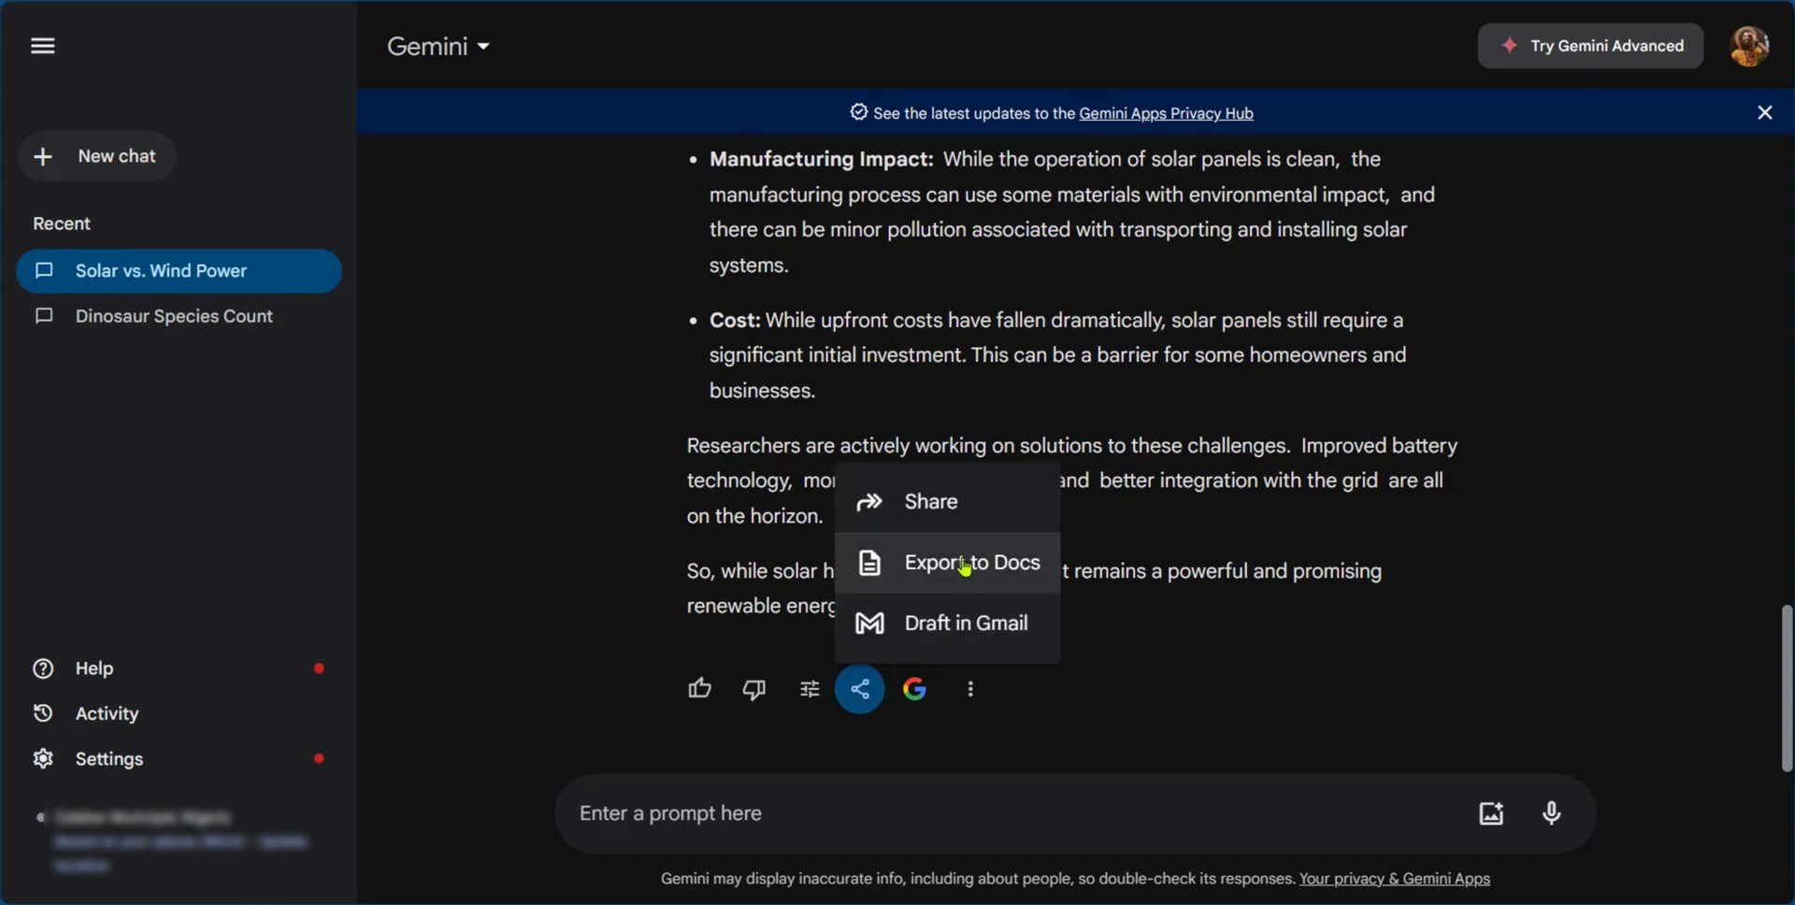
{"action": "mouse_move", "coordinate": [914, 516]}
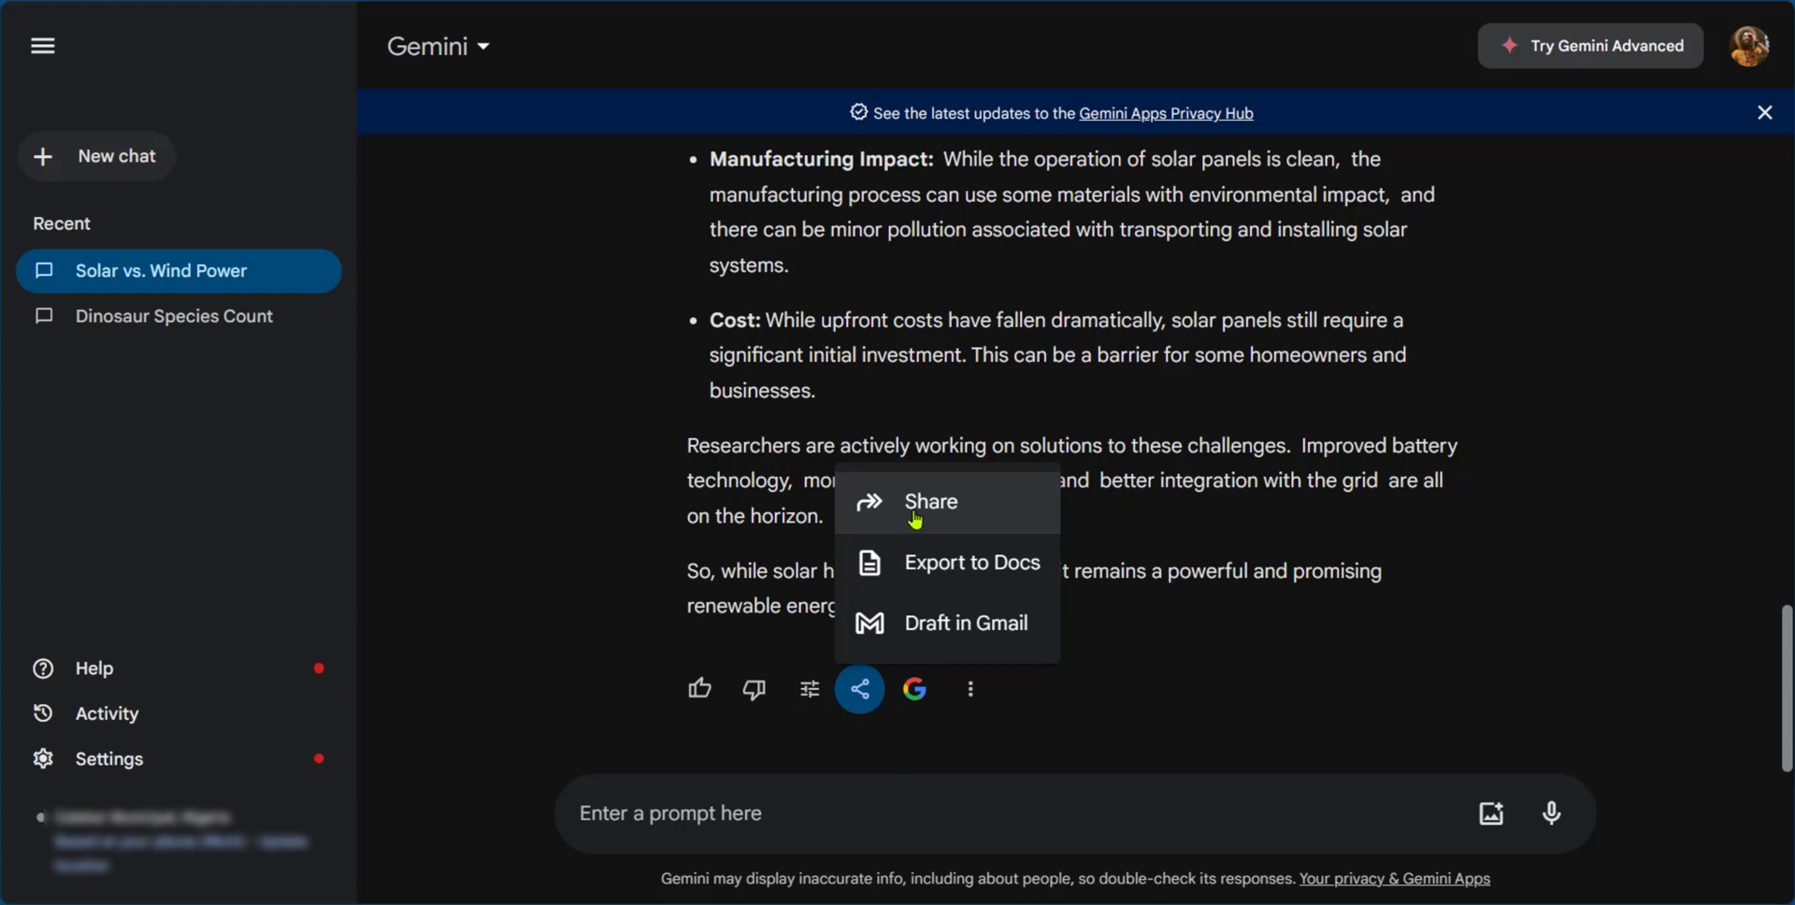
Choose Share to open the public page dialog for this prompt and response.
{"action": "left_click", "coordinate": [929, 501]}
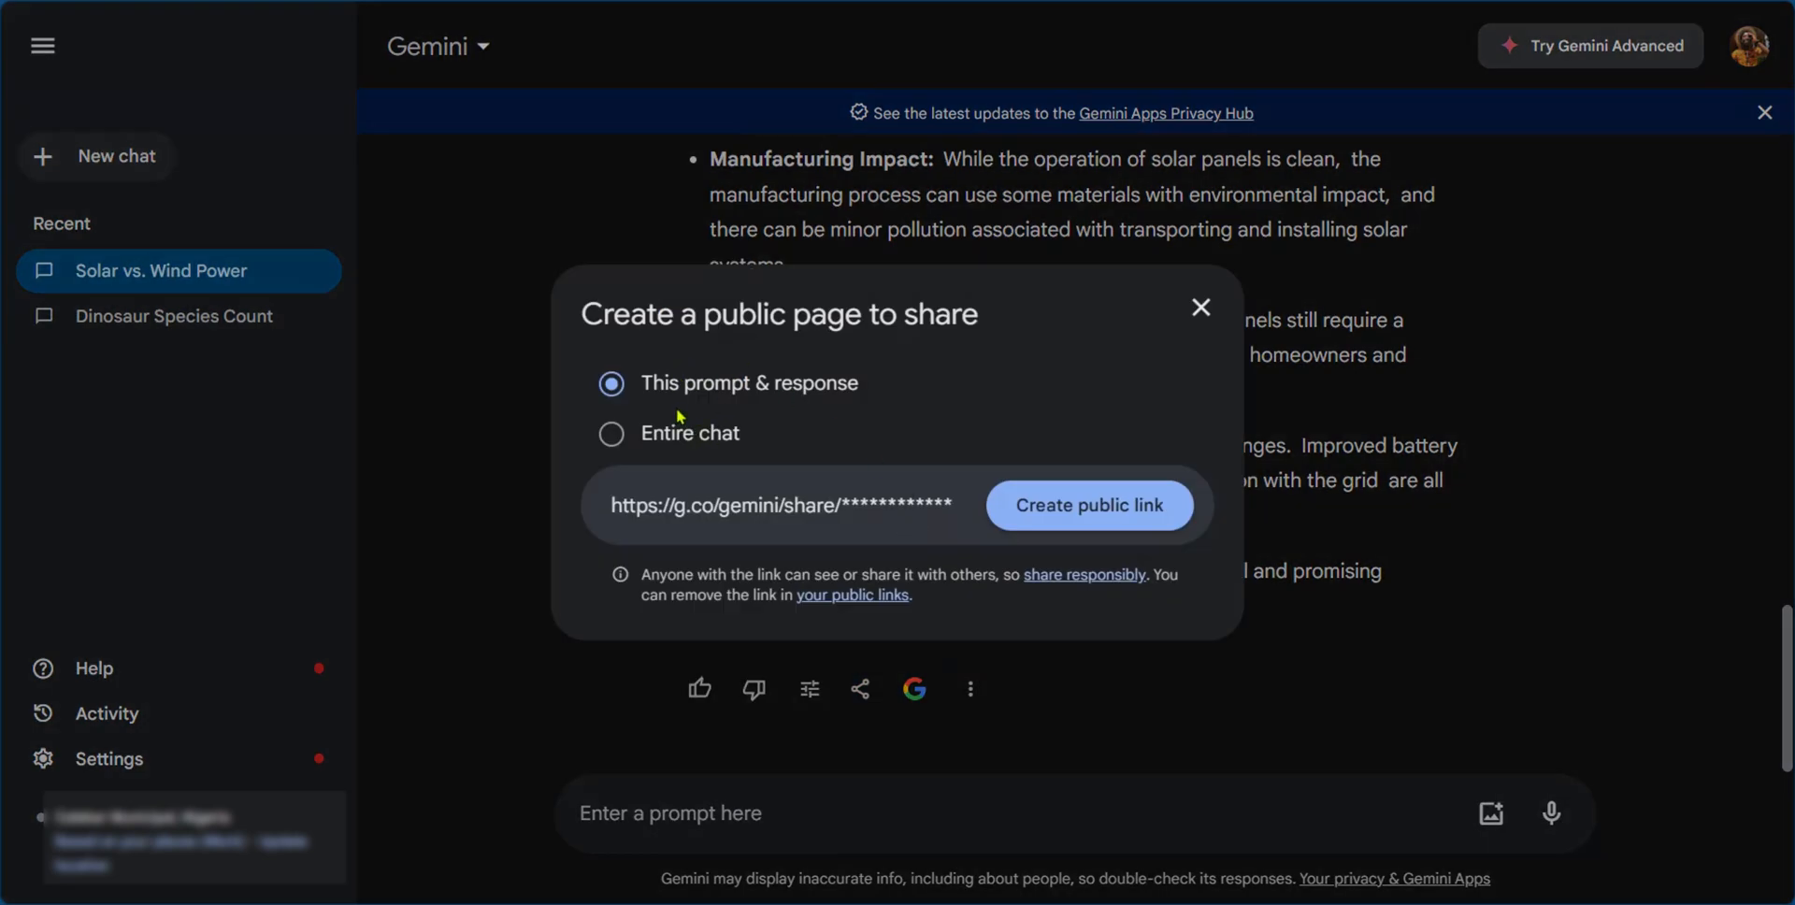
{"action": "mouse_move", "coordinate": [802, 433]}
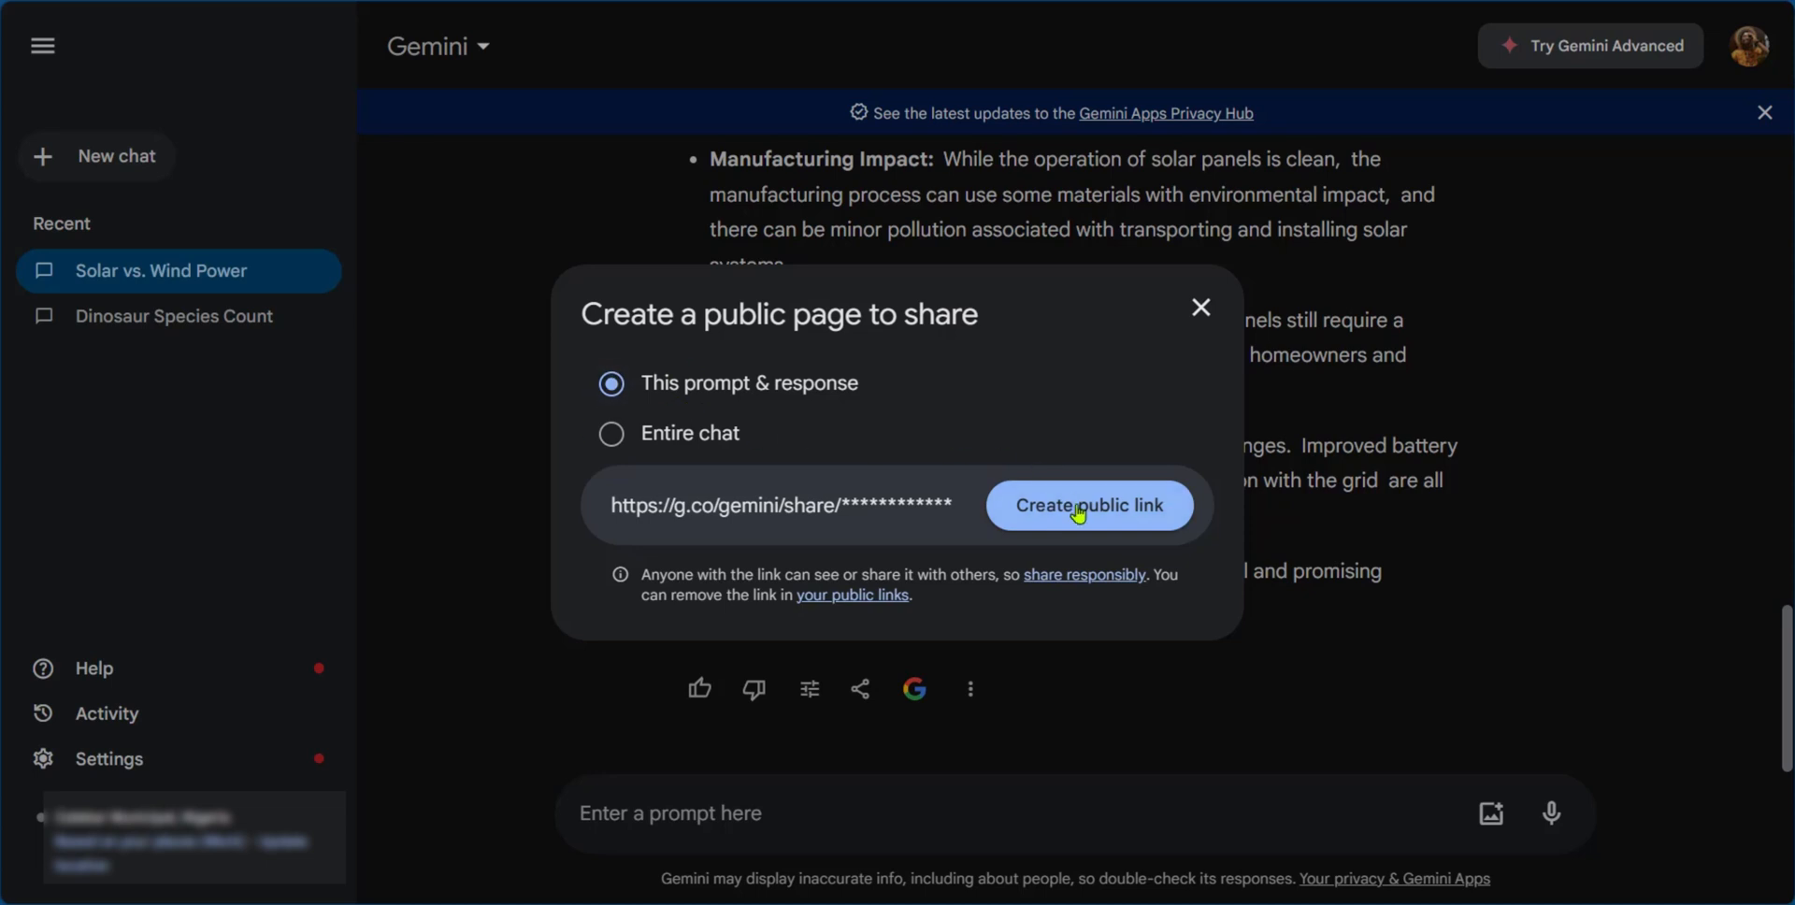
{"action": "mouse_move", "coordinate": [608, 511]}
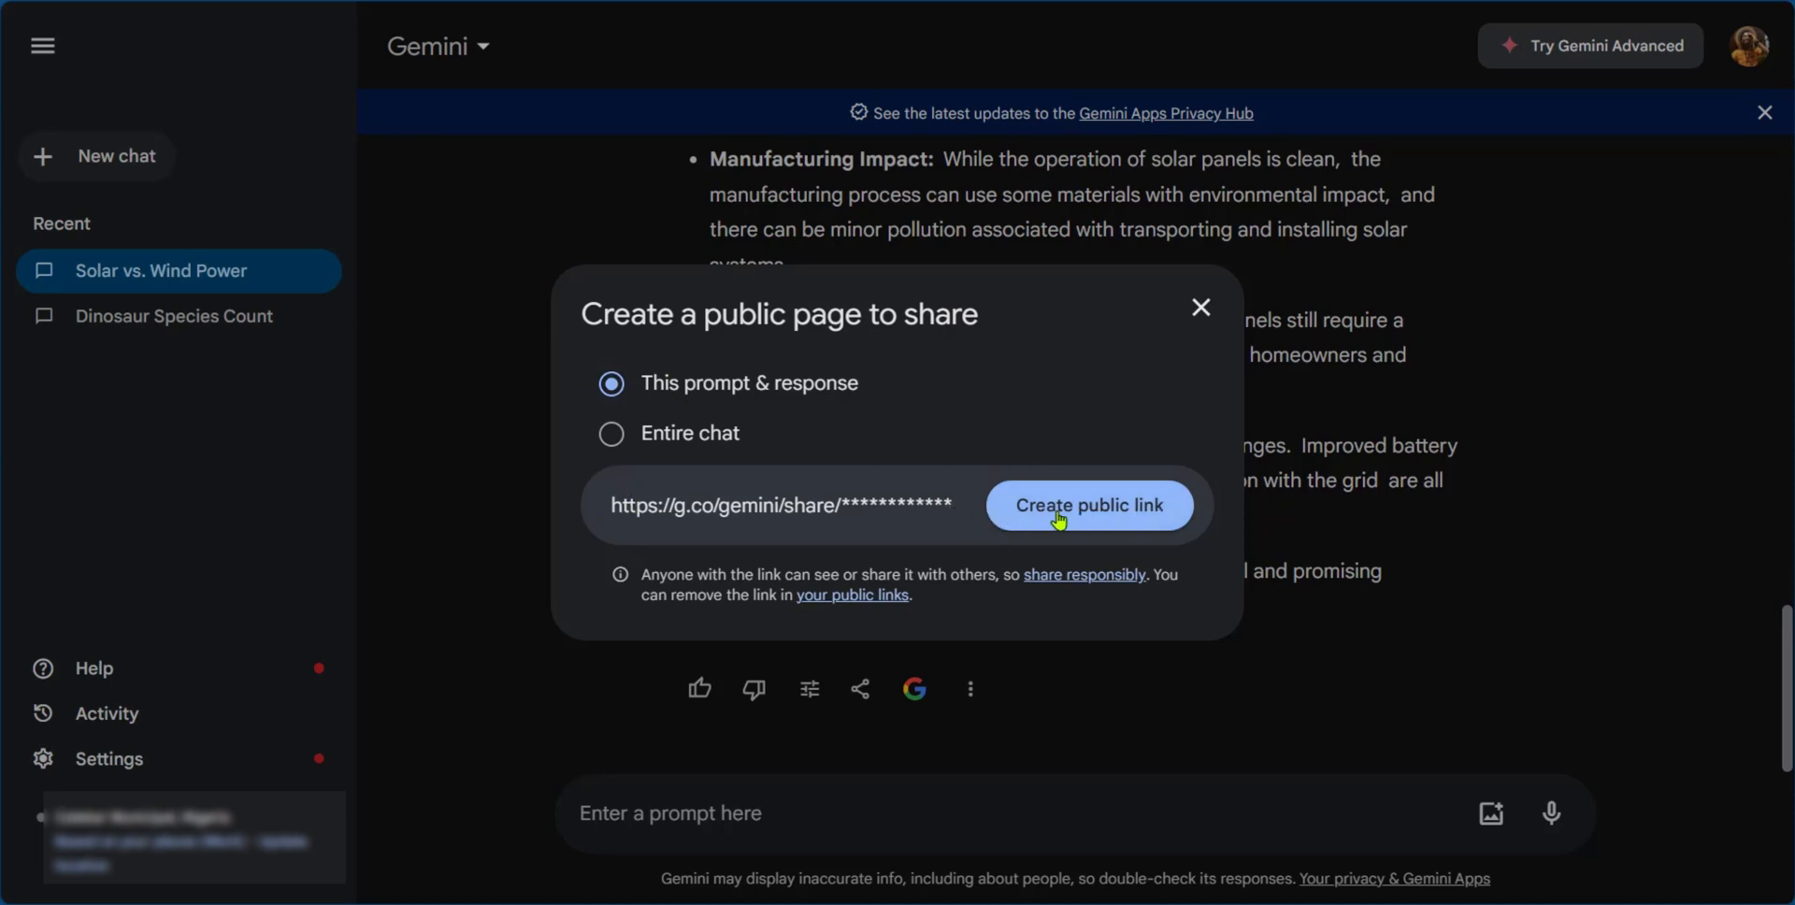
Generate the public link so the Public page created dialog appears.
{"action": "left_click", "coordinate": [1088, 505]}
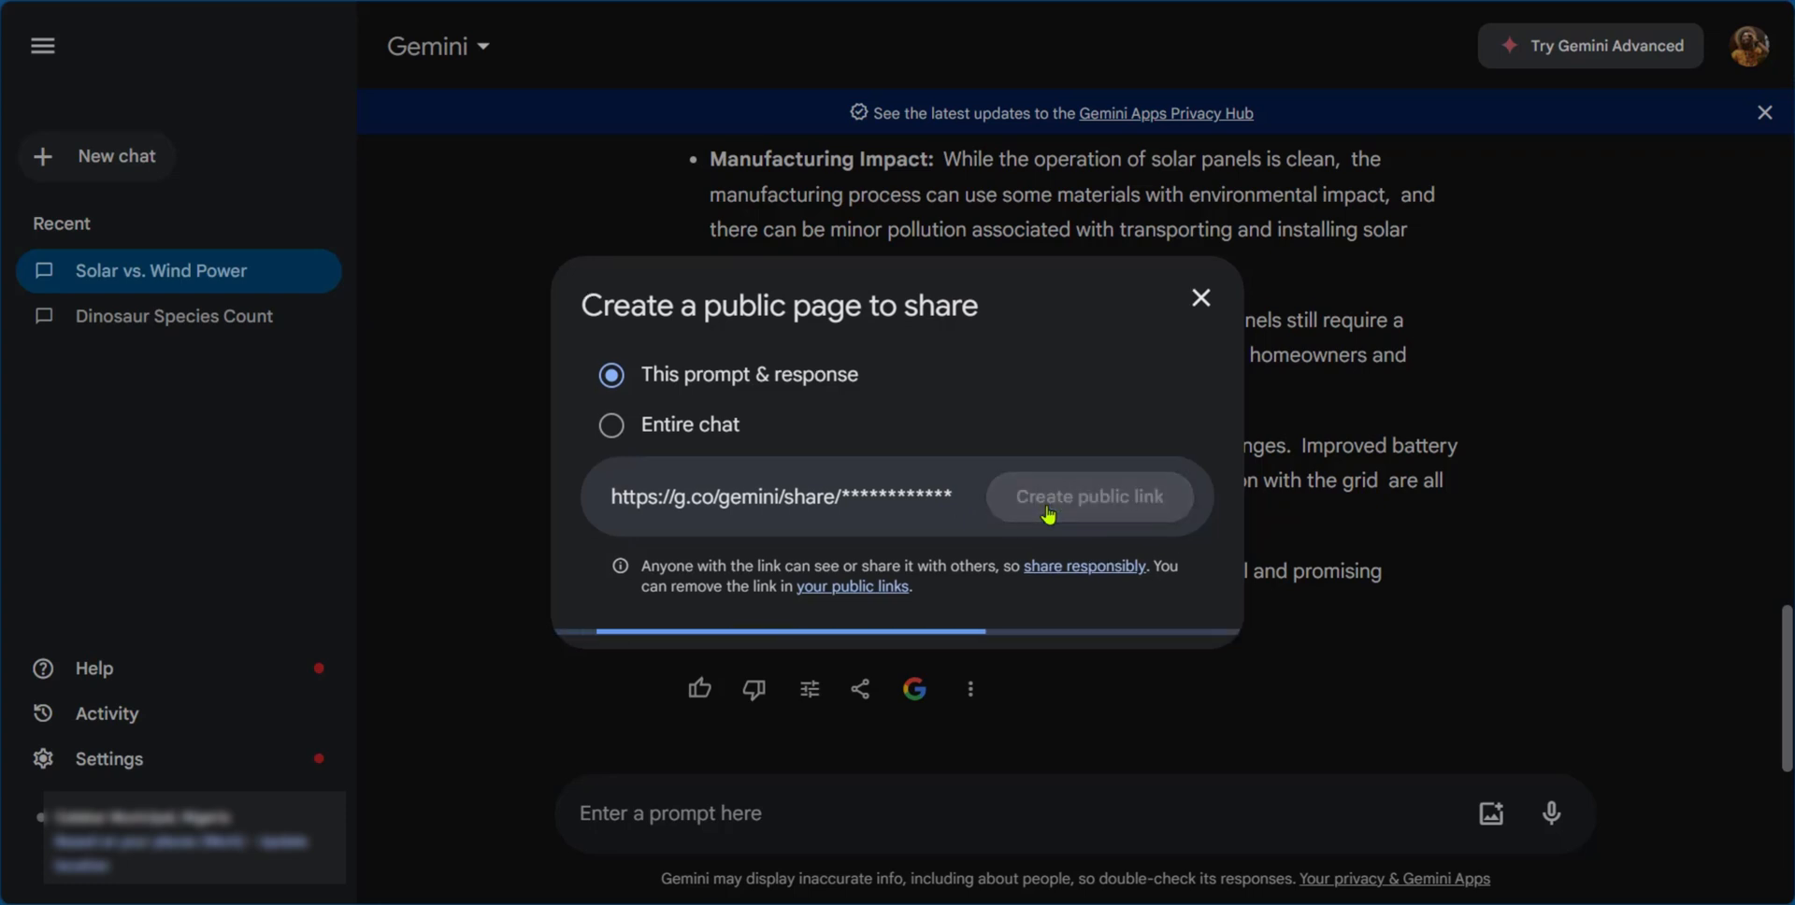
{"action": "left_click", "coordinate": [1089, 496]}
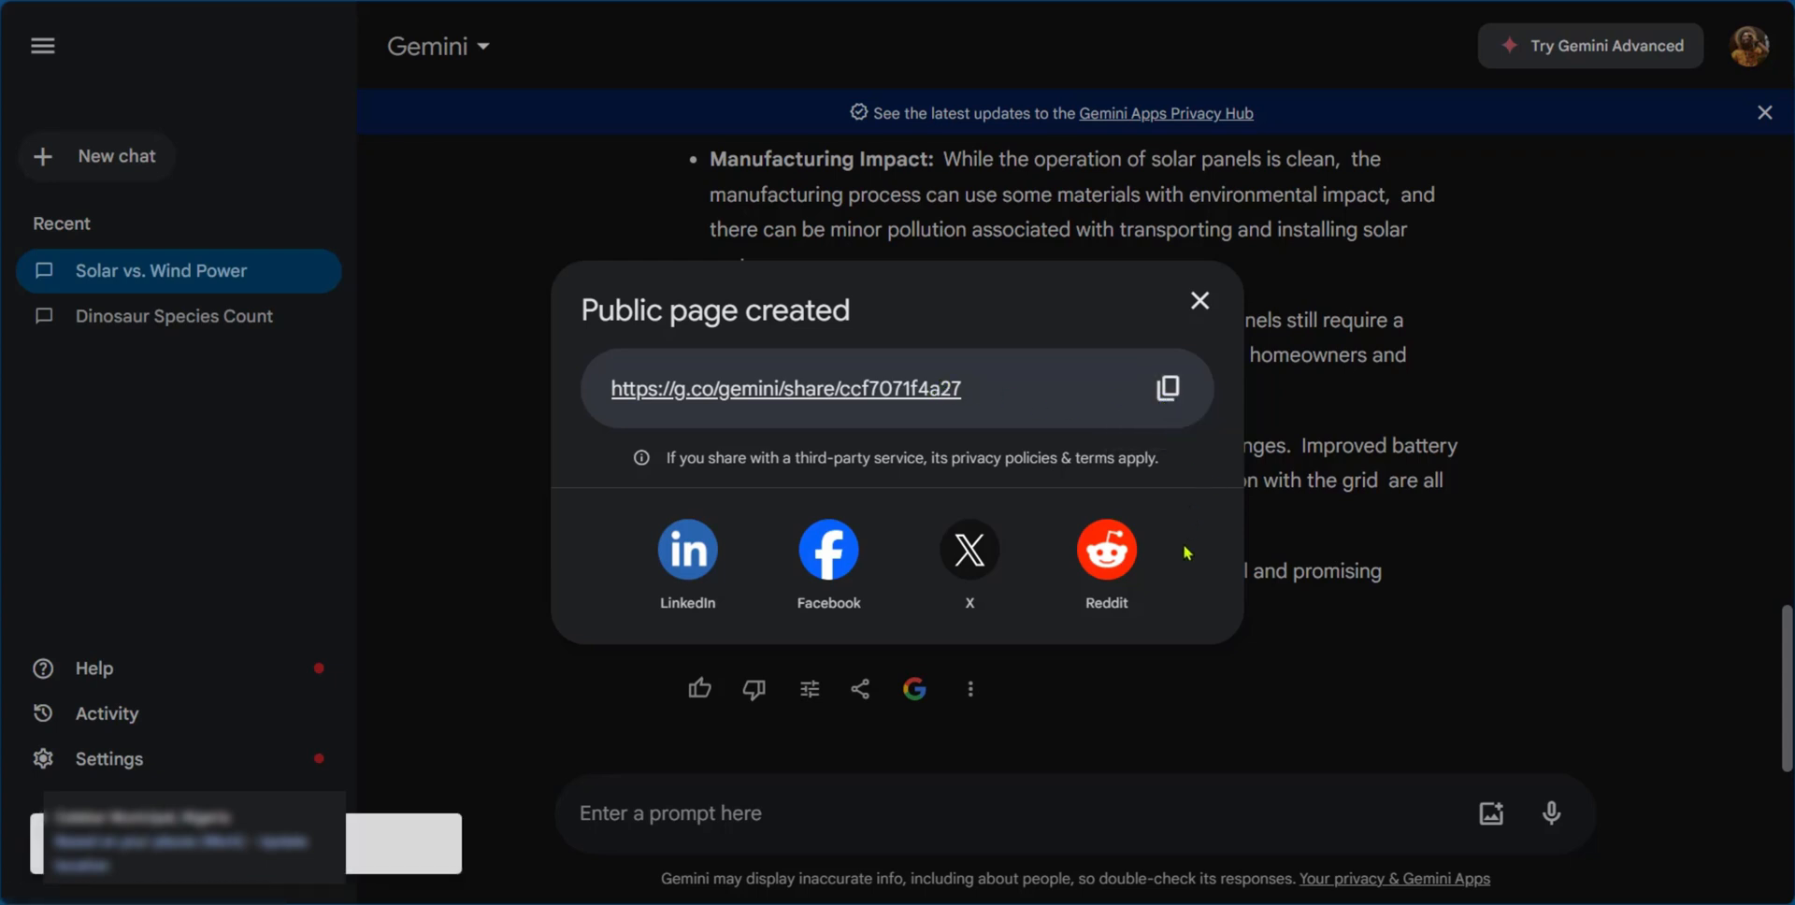
{"action": "mouse_move", "coordinate": [738, 524]}
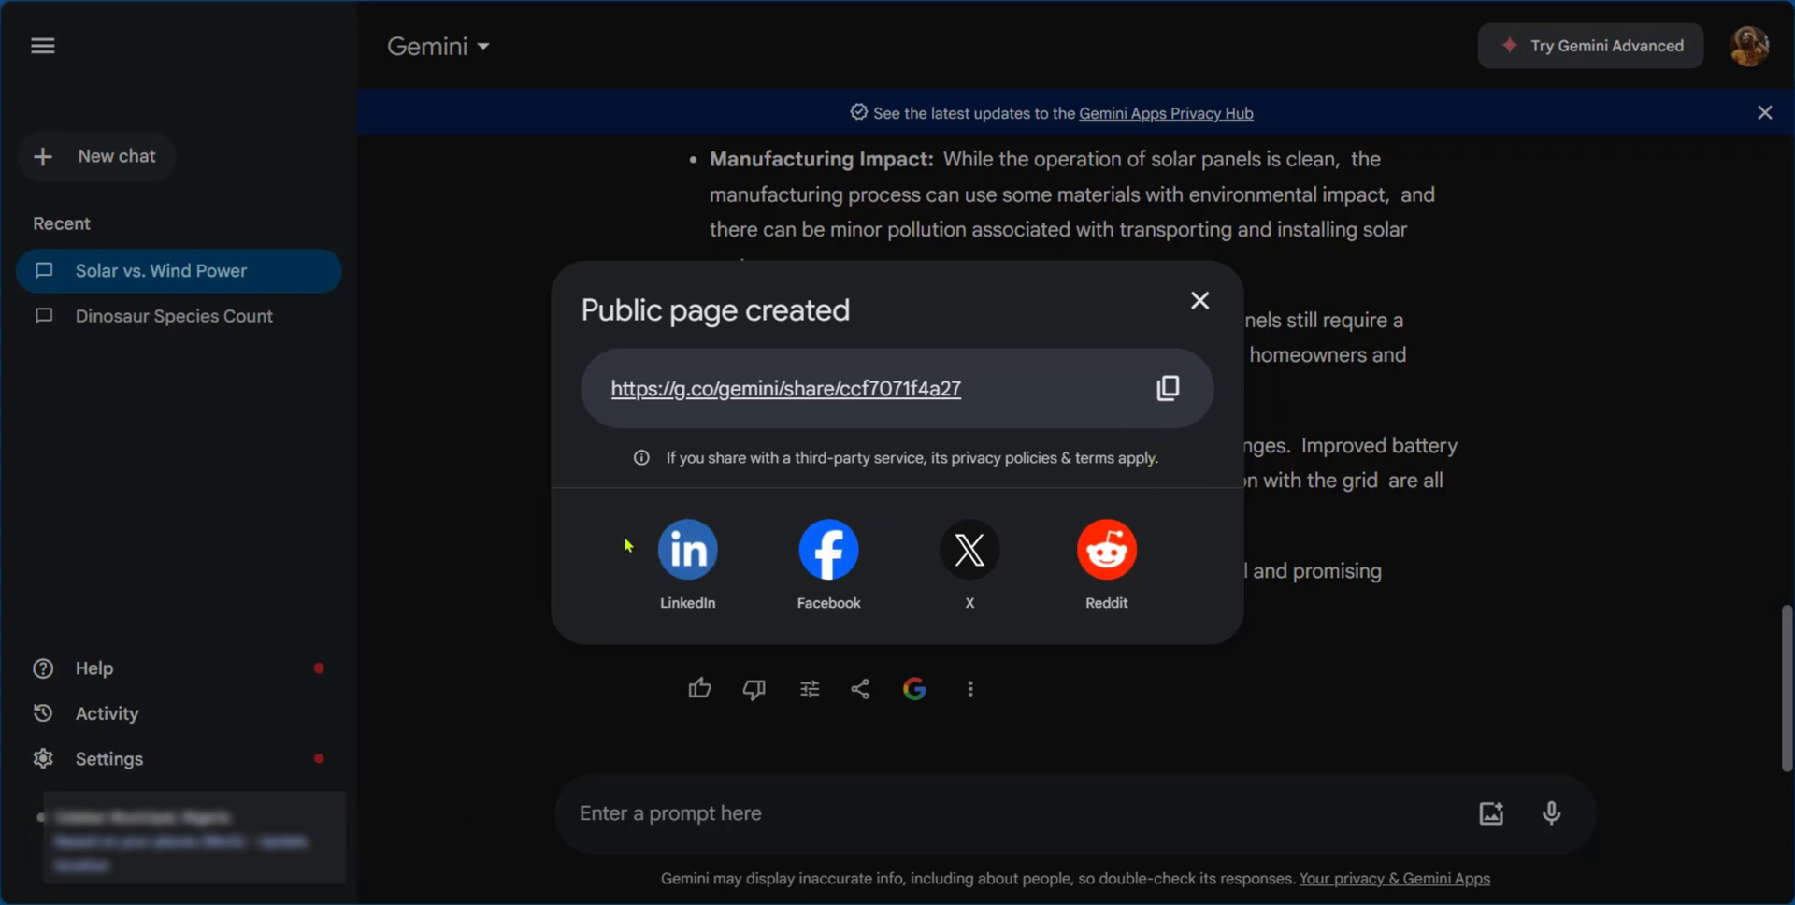
{"action": "mouse_move", "coordinate": [1167, 388]}
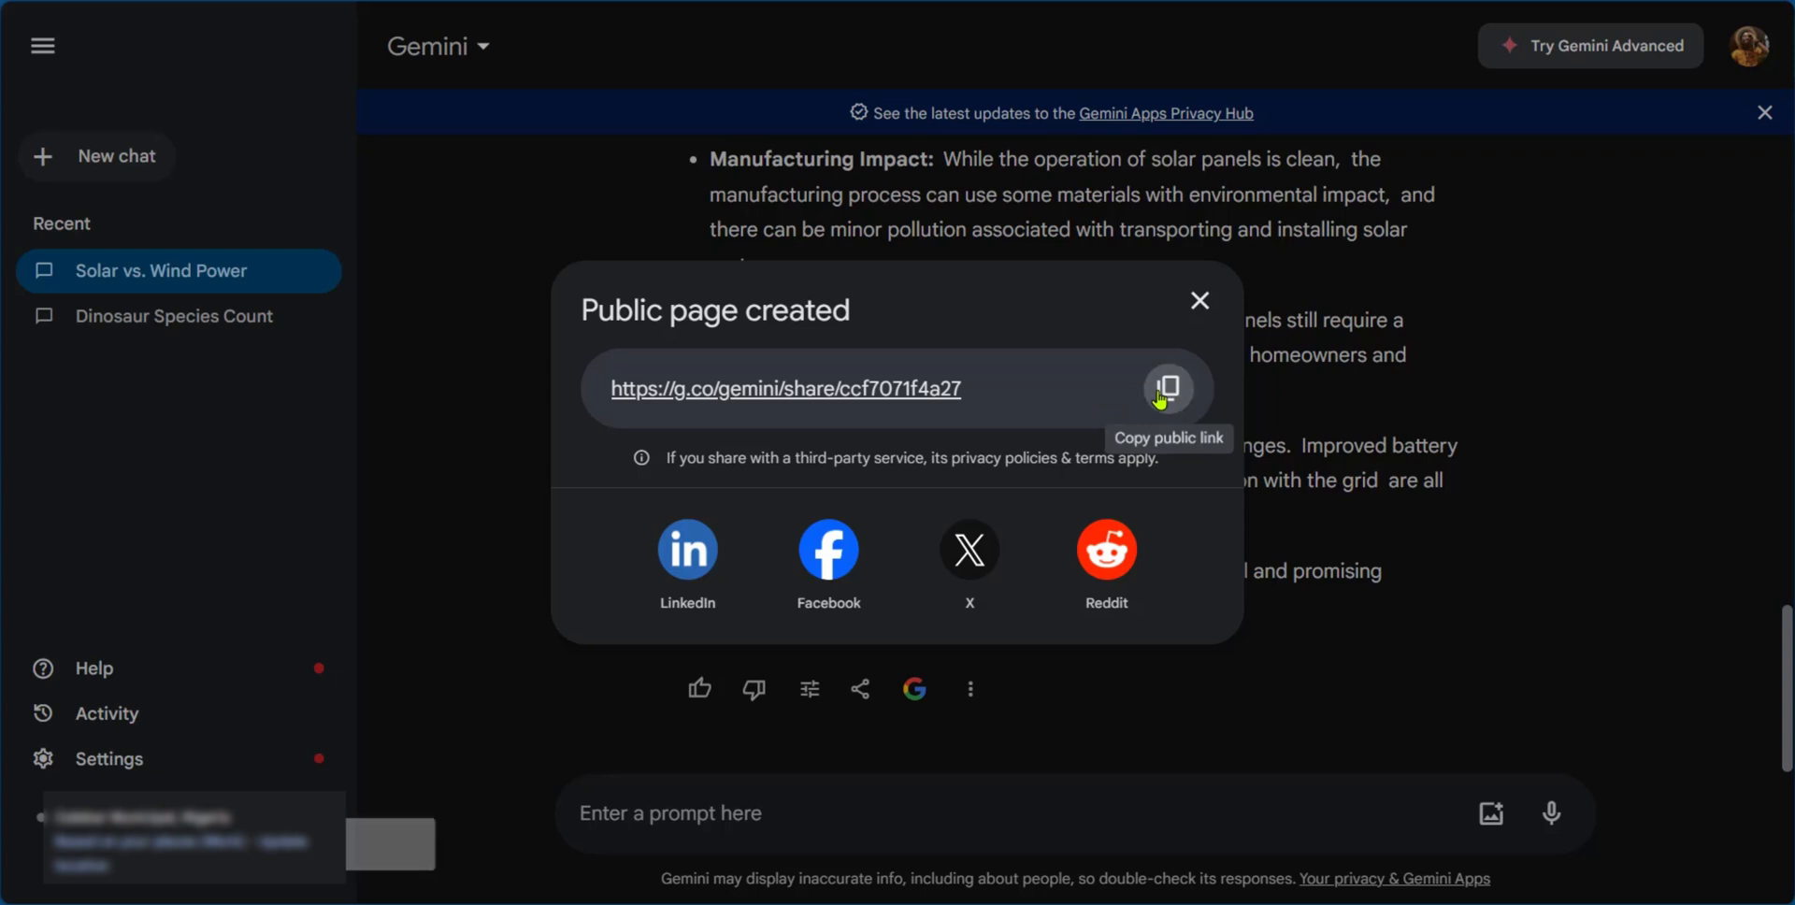